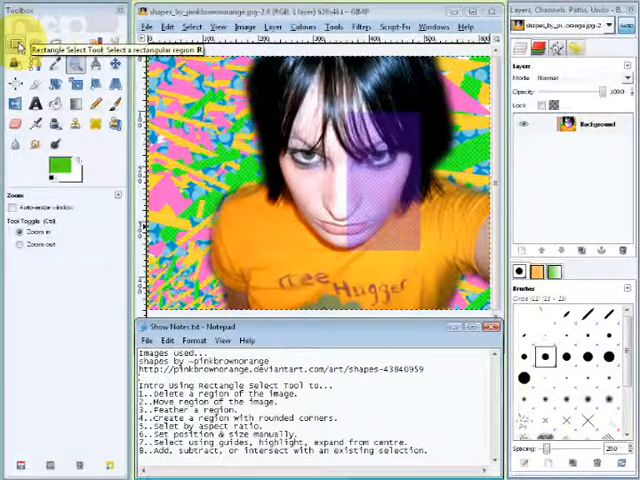
- Activate Rectangle Select and mark a rectangle over the woman's face
click(18, 48)
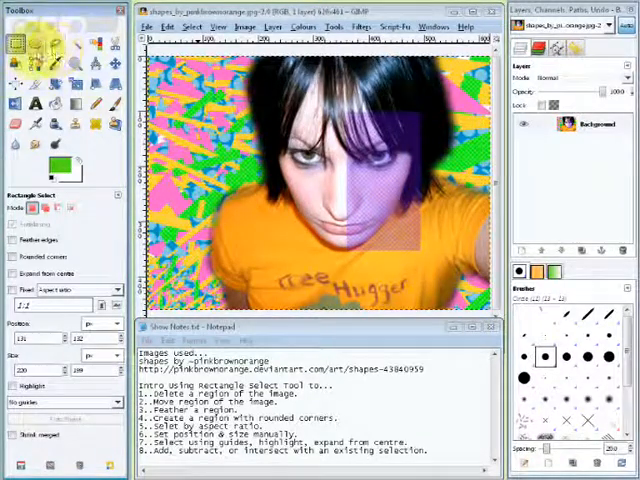
click(12, 44)
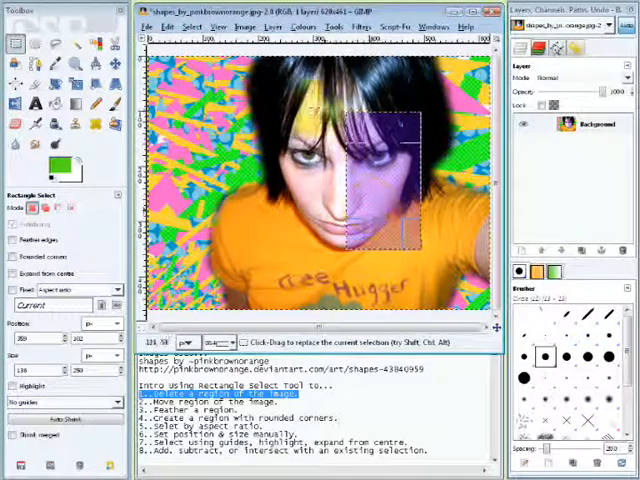
- Cut the selected purple side of the face out of the photo via Edit > Cut
click(168, 26)
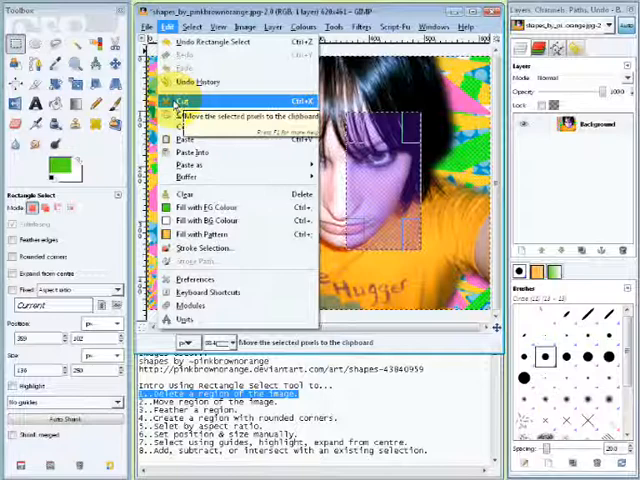
click(178, 100)
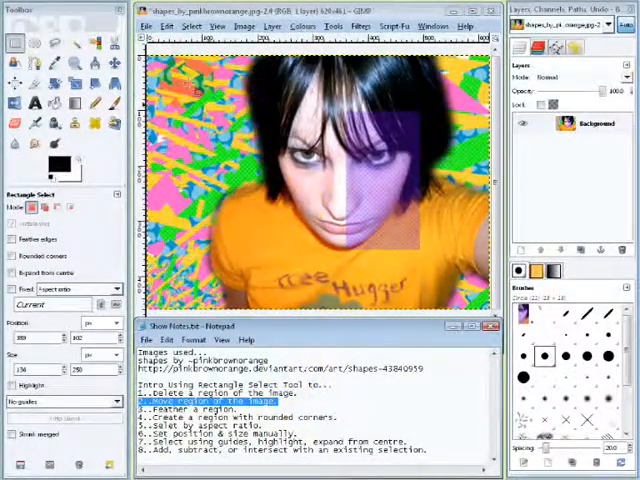
- Cut a rounded-corner rectangle out of the purple area, leaving a white patch
click(16, 42)
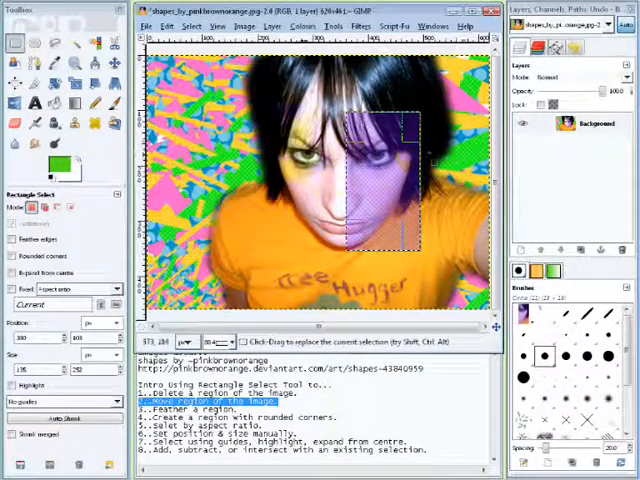
click(168, 26)
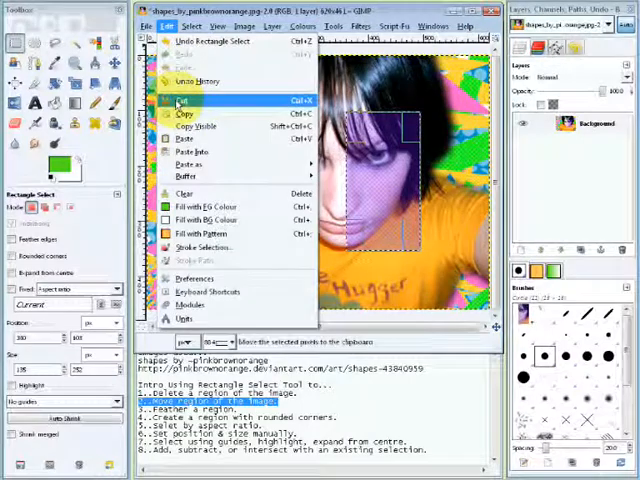
click(184, 102)
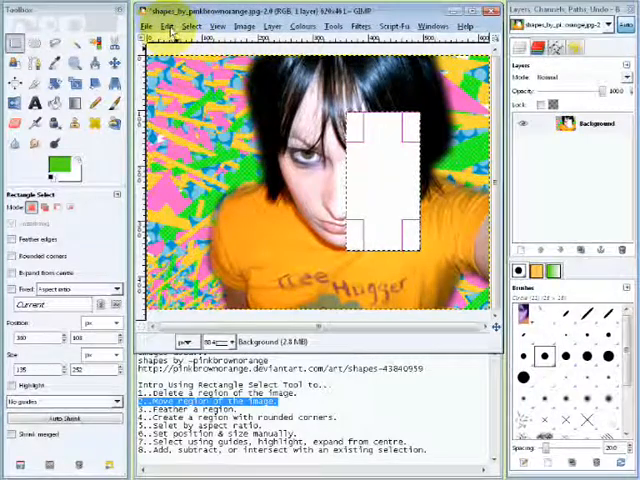
click(164, 24)
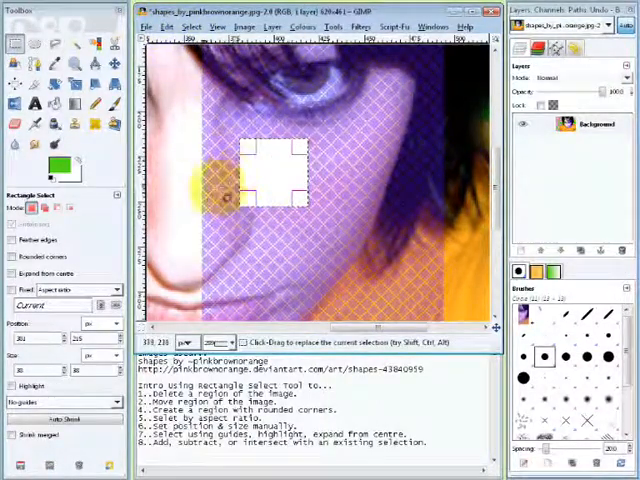
- Cut a sharp-cornered white square into the purple side of the face
click(192, 26)
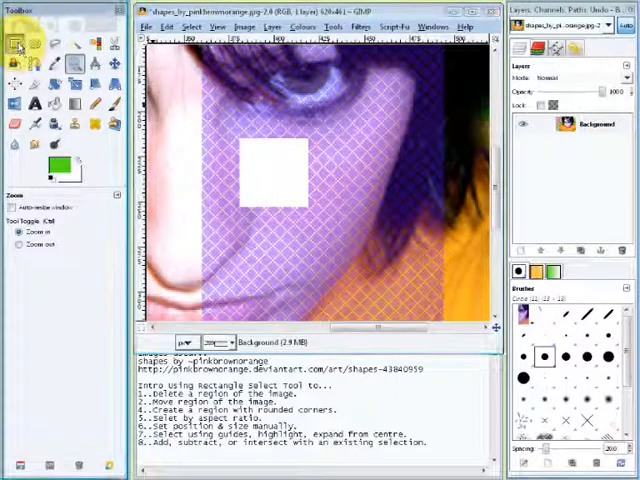
- Enable Rounded corners and mark a rounded rectangle on the cheek beside the white square
click(20, 44)
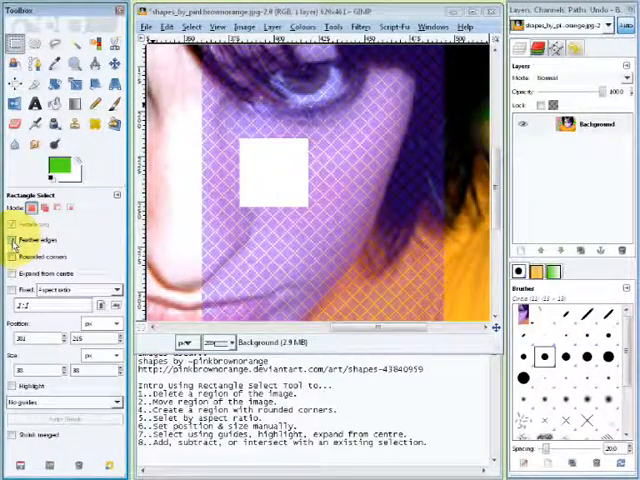
click(14, 240)
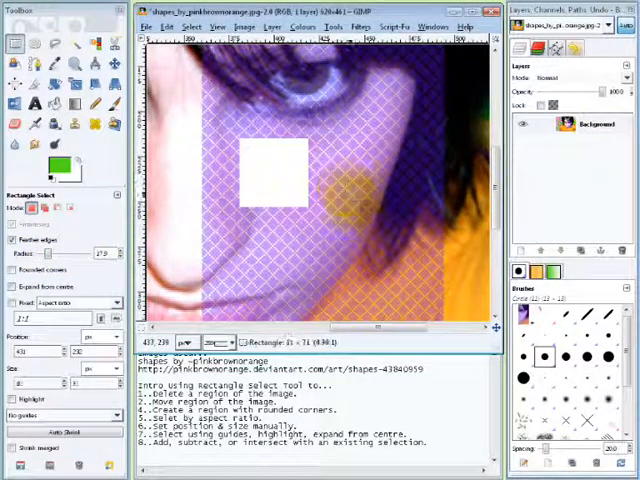
drag(336, 180, 390, 240)
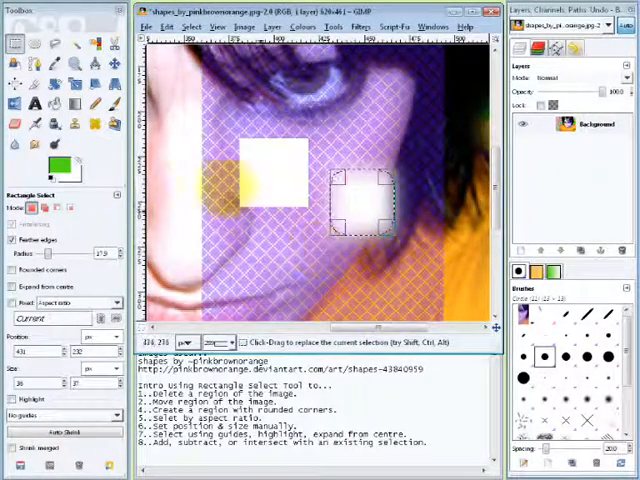
click(196, 26)
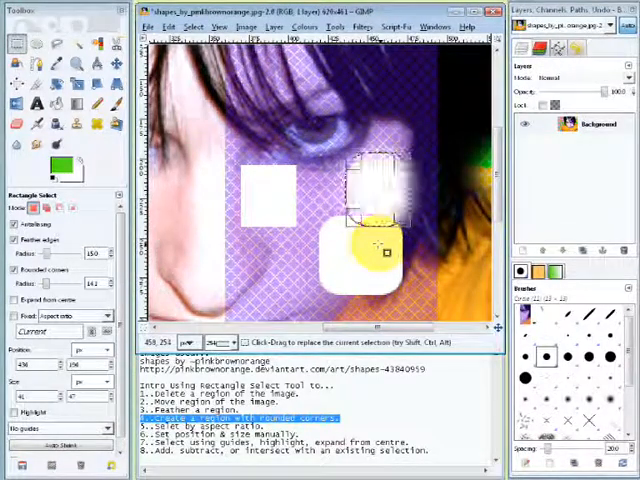
- Add another rounded selection over the yellow patch on the cheek
click(198, 26)
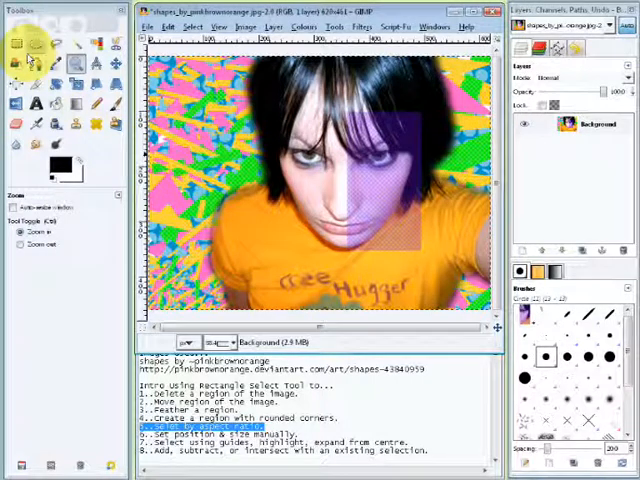
- Mark a fixed-aspect-ratio rectangular selection on the shirt
click(16, 44)
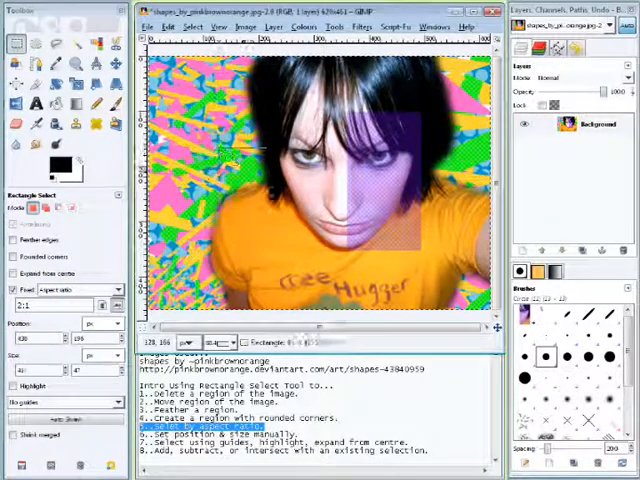
drag(228, 144, 388, 236)
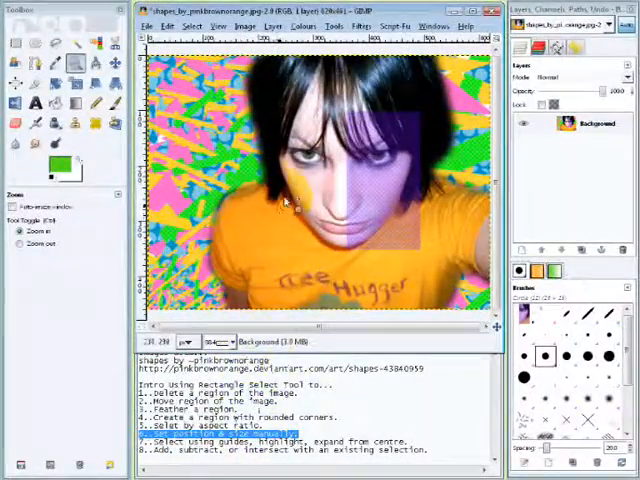
- Mark a rectangle from face to shirt and begin entering its exact size in Tool Options
click(18, 44)
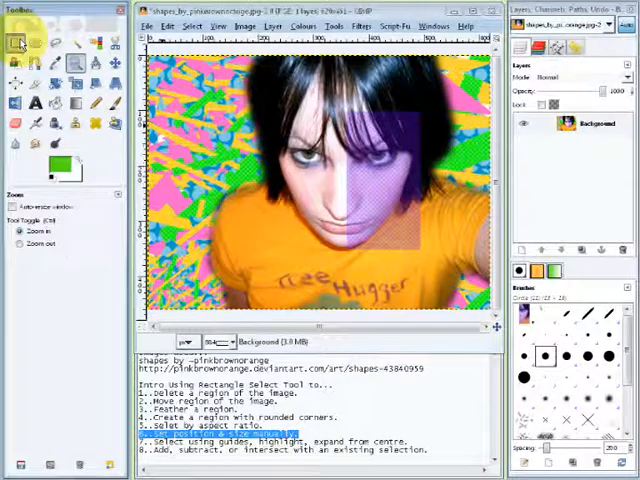
click(16, 44)
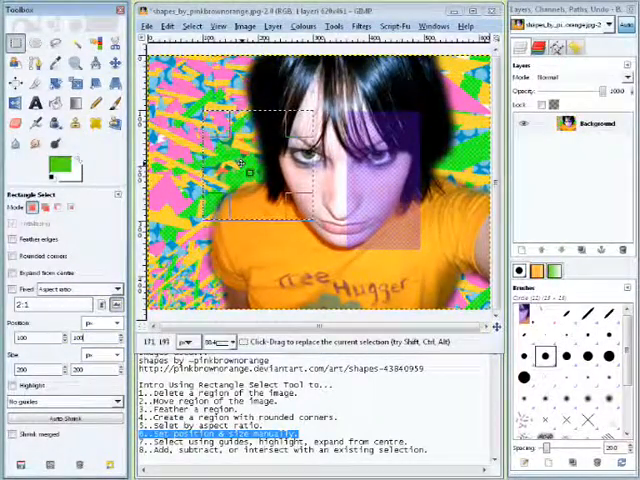
drag(252, 172, 296, 204)
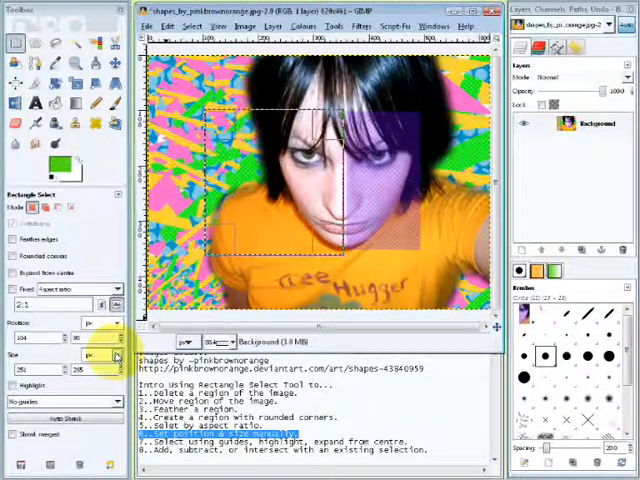
click(104, 356)
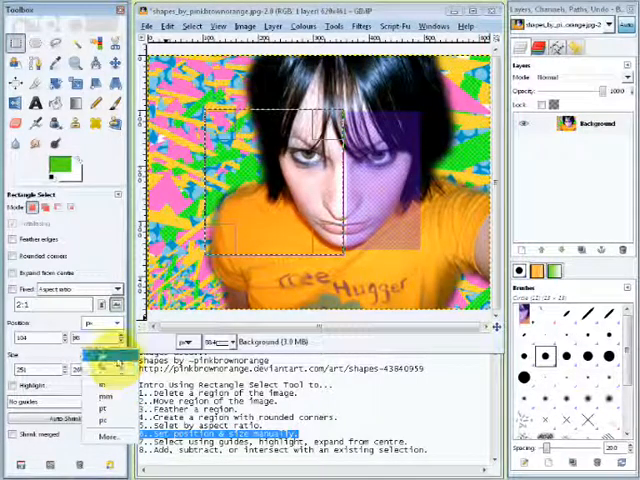